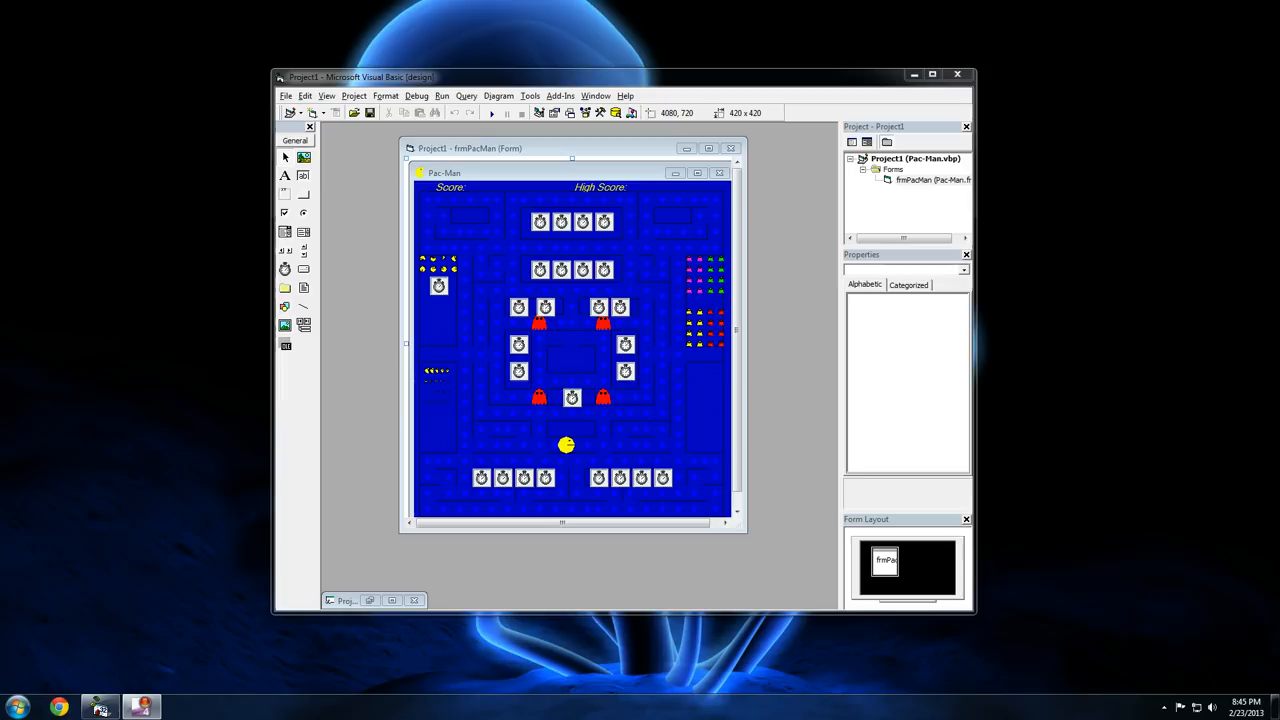
Select the frmPacMan form in the designer so its properties show in the Properties window.
{"action": "left_click", "coordinate": [570, 350]}
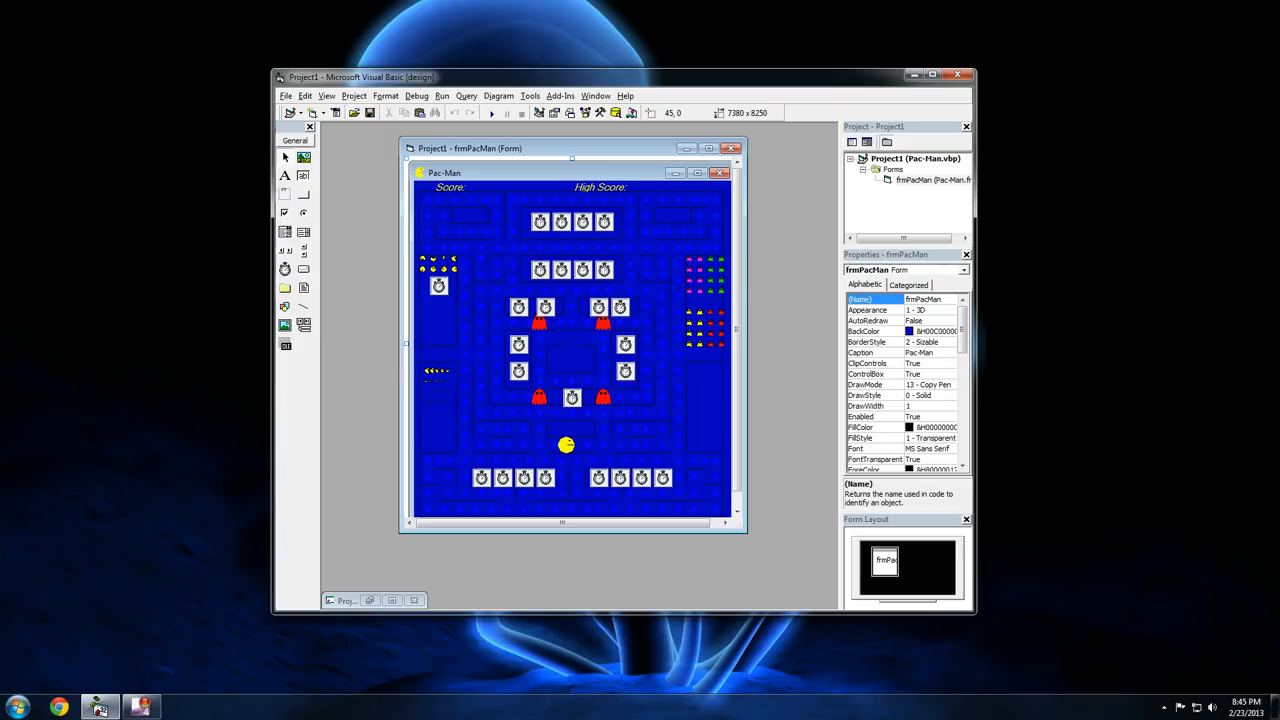
{"action": "left_click", "coordinate": [602, 220]}
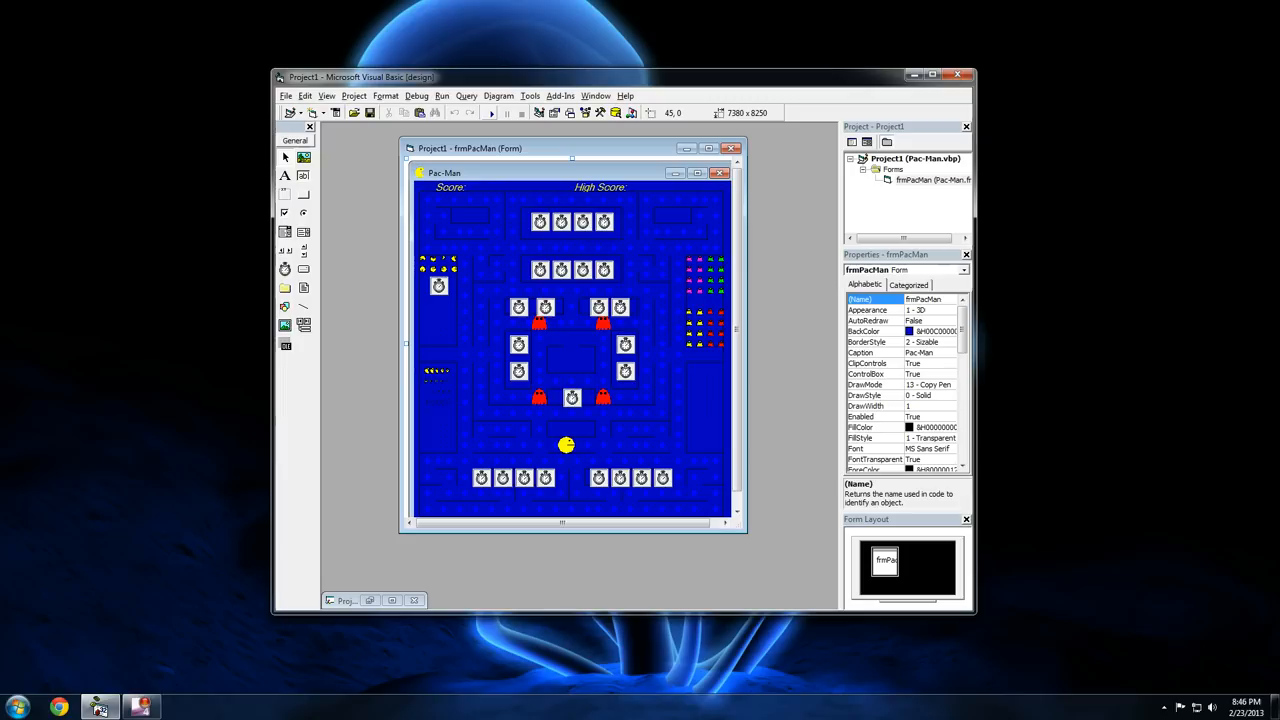
{"action": "left_click", "coordinate": [492, 112]}
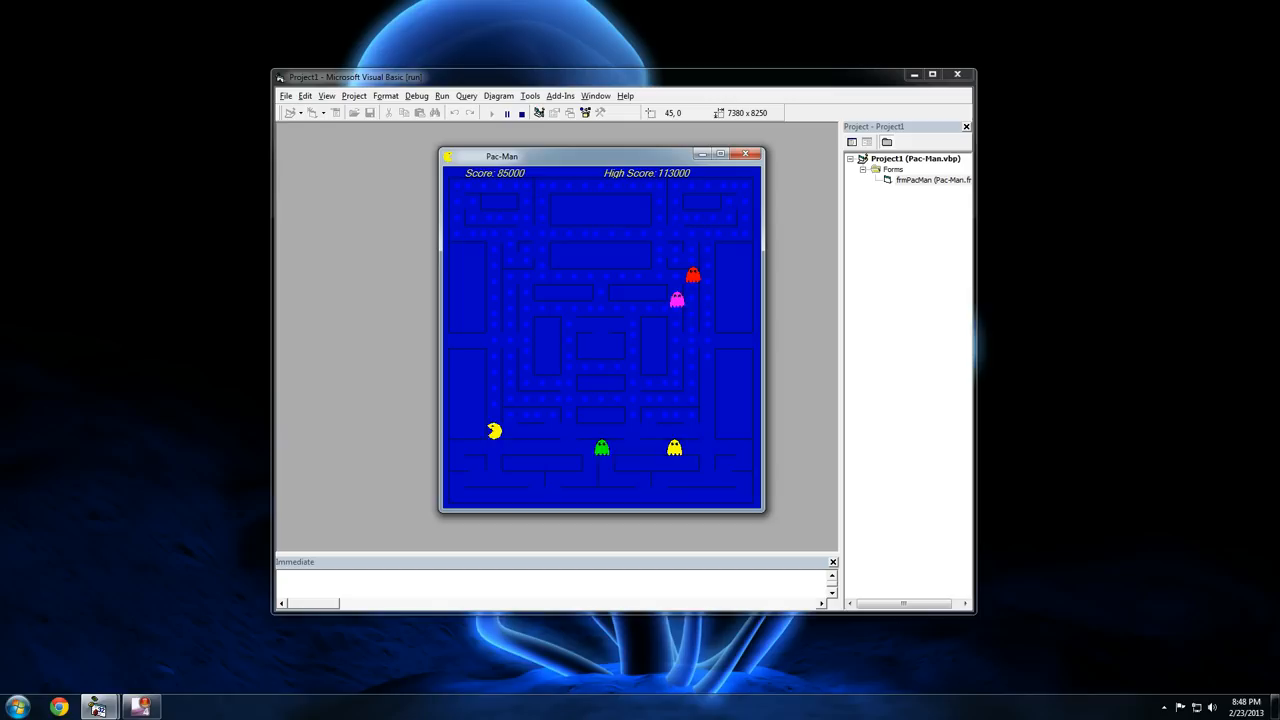
Stop the running Pac-Man game from the toolbar after the score reaches 65000.
{"action": "left_click", "coordinate": [520, 112]}
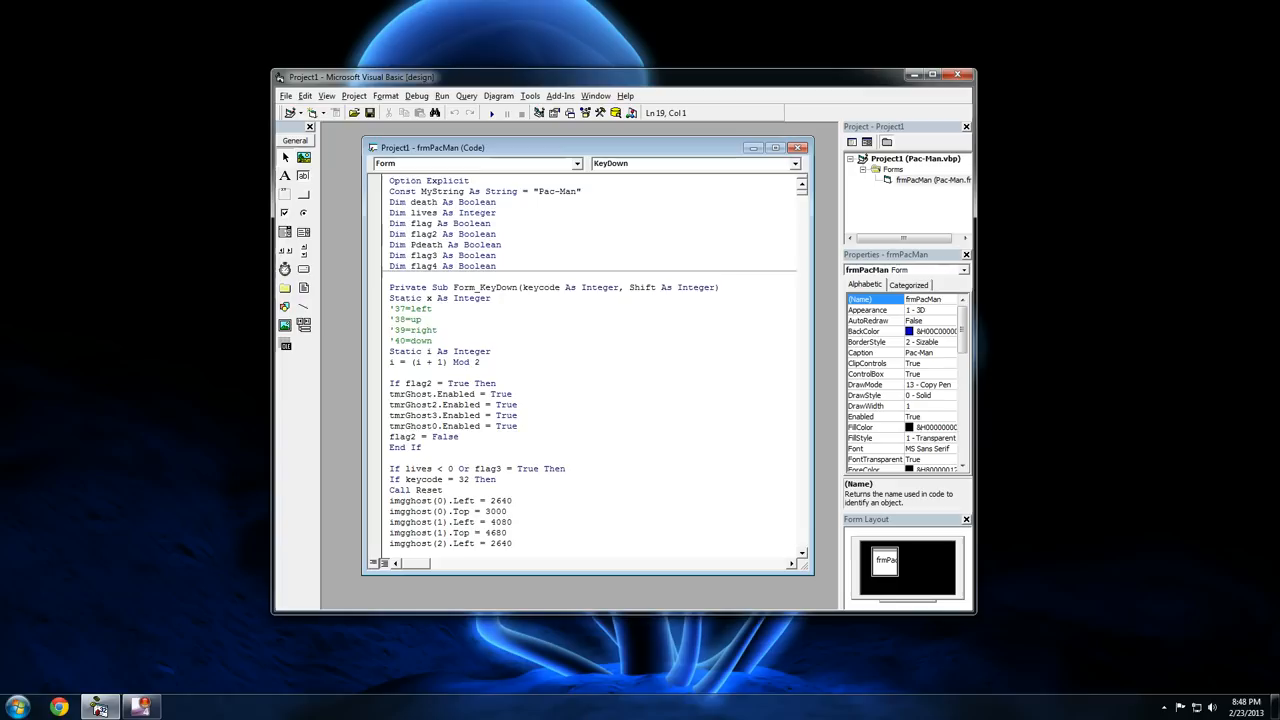
Scroll Form_KeyDown down to the keycode 37 left-arrow position checks.
{"action": "scroll", "scroll_direction": "down", "scroll_amount": 3}
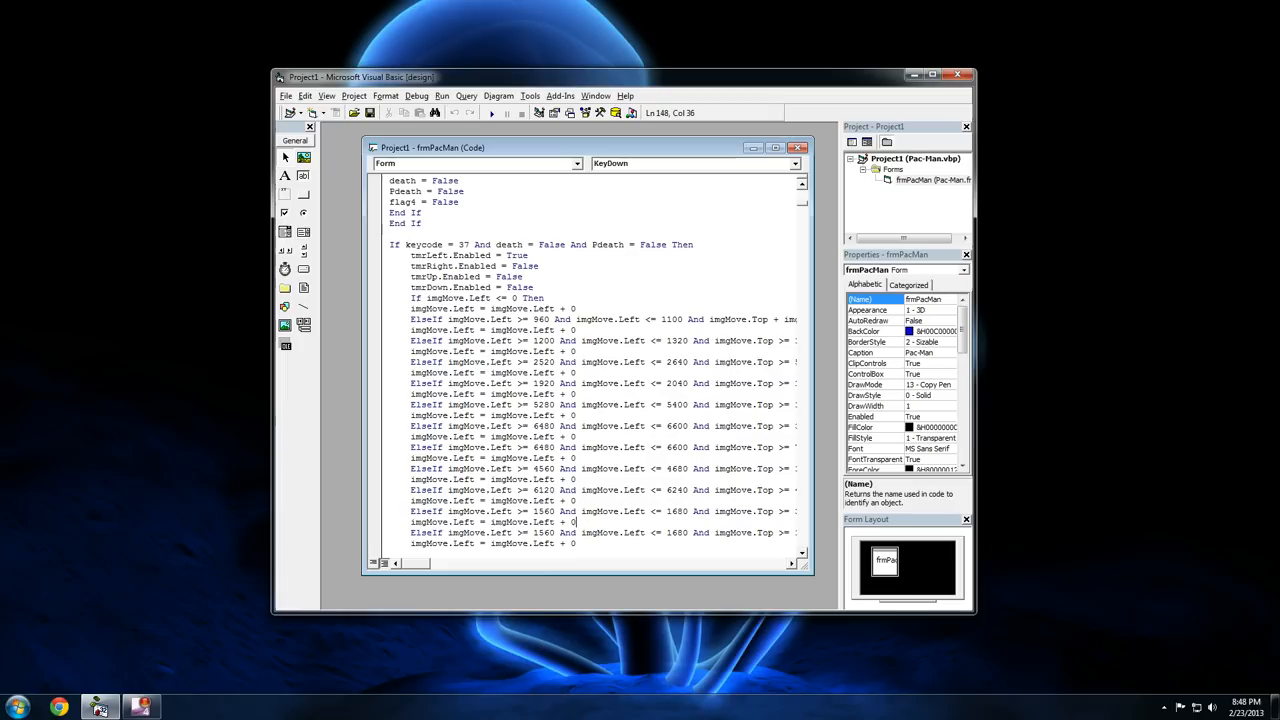
Scroll past the keycode 37 ElseIf checks to the keycode 39 right-arrow movement block.
{"action": "scroll", "scroll_direction": "down", "scroll_amount": 3}
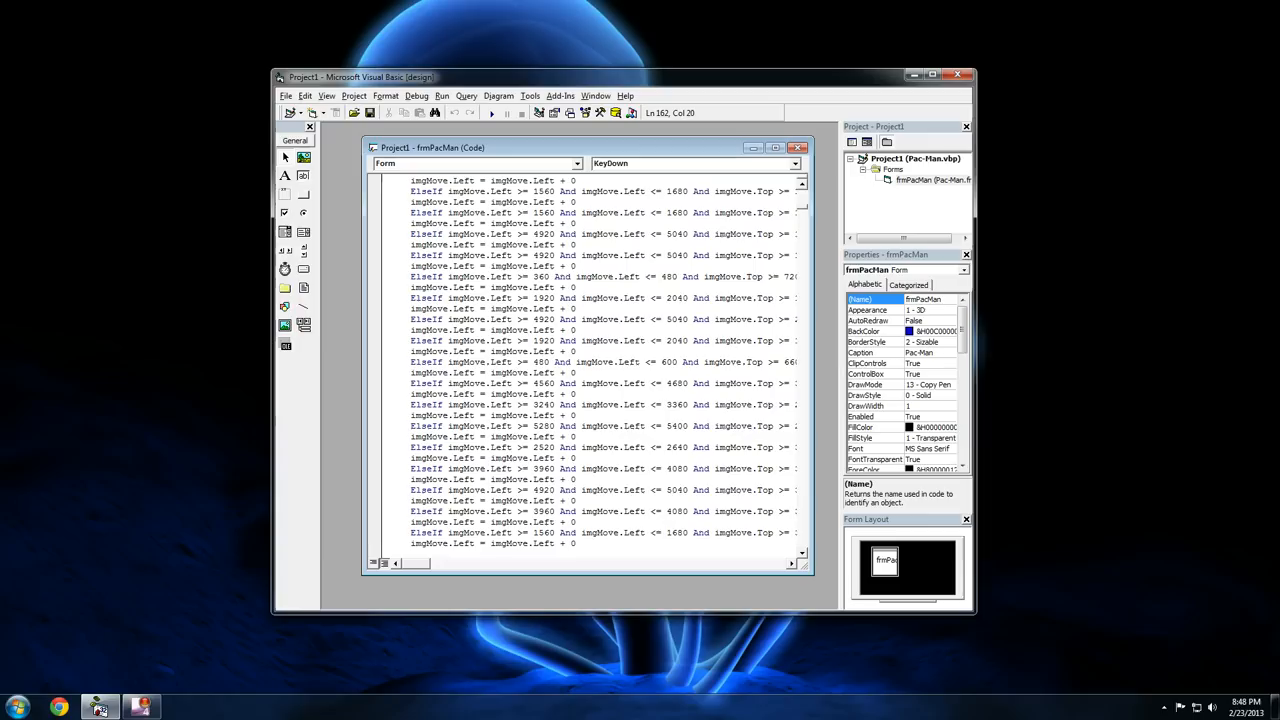
{"action": "scroll", "scroll_direction": "down", "scroll_amount": 3}
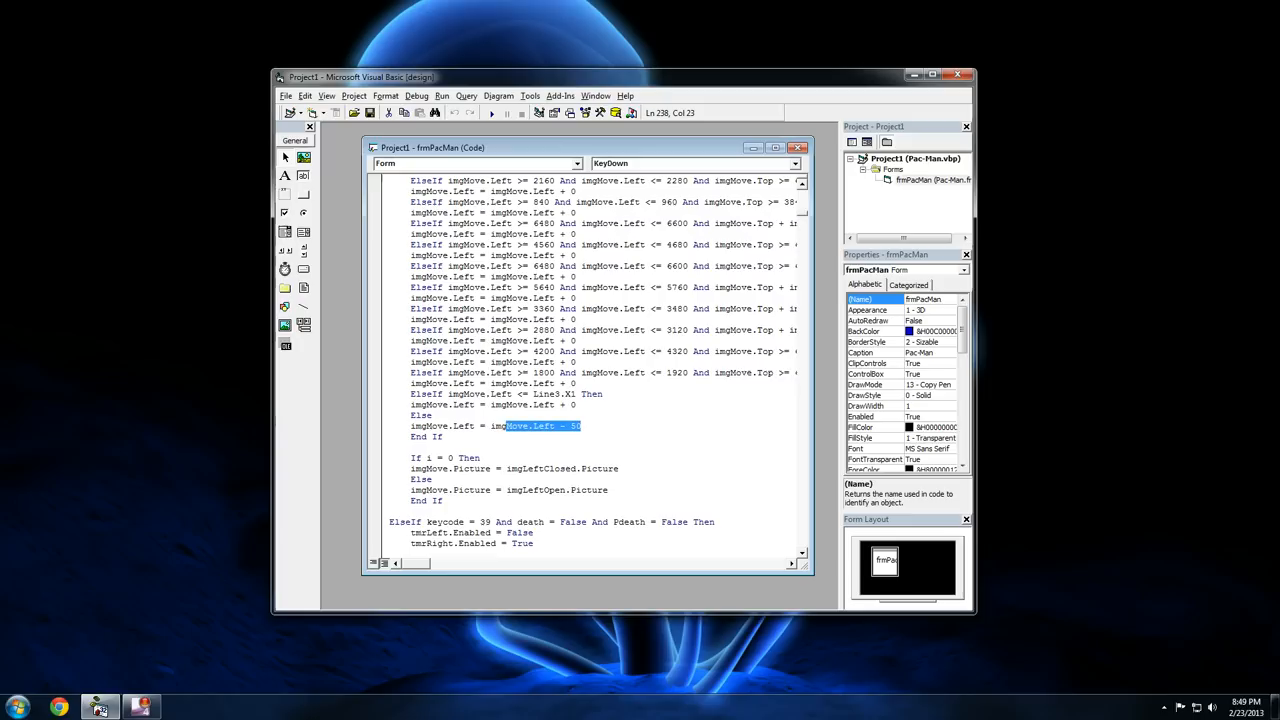
{"action": "left_click", "coordinate": [580, 424]}
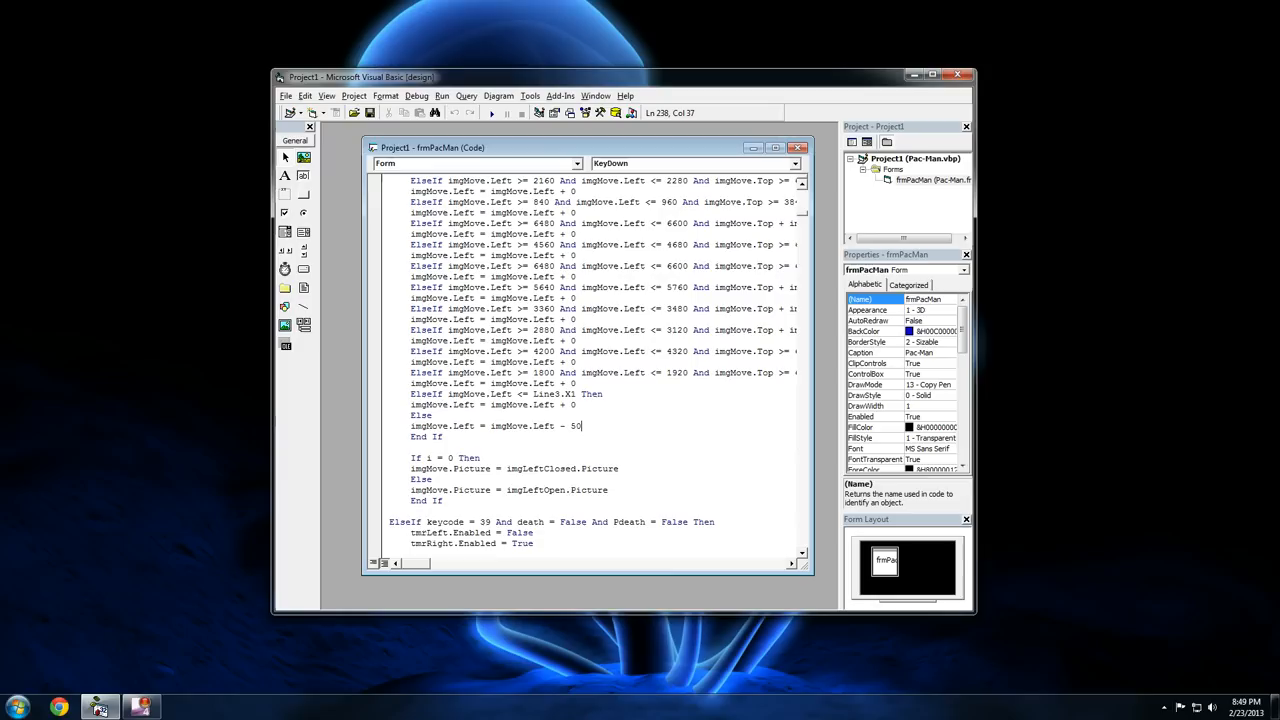
{"action": "scroll", "scroll_direction": "down", "scroll_amount": 3}
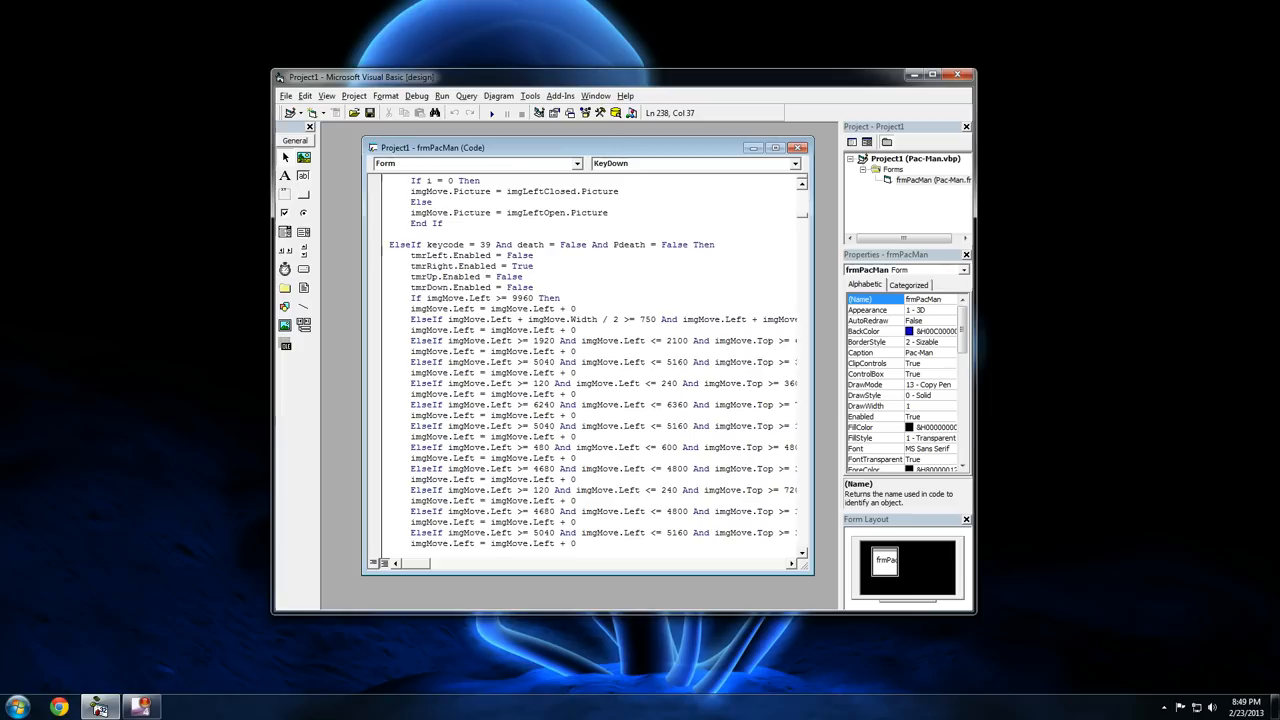
{"action": "scroll", "scroll_direction": "down", "scroll_amount": 3}
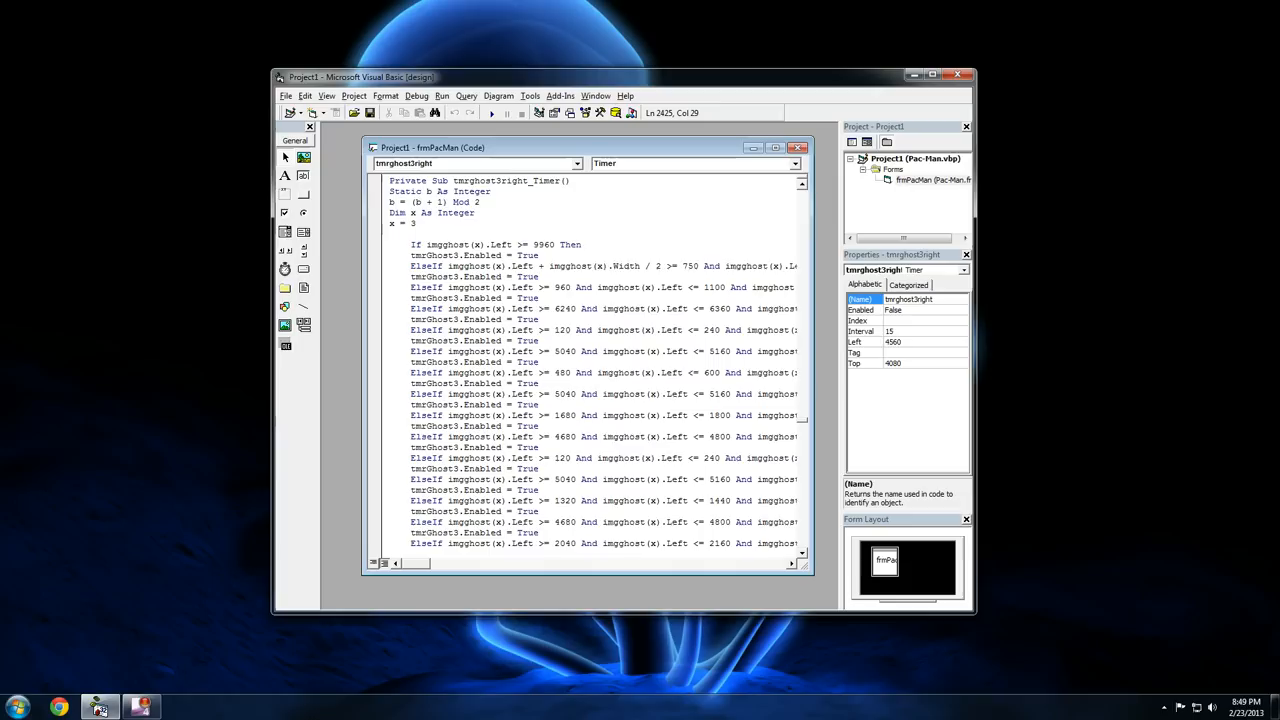
Scroll through tmrGhost3right_Timer's collision checks to the start of tmrGhost3up_Timer.
{"action": "scroll", "scroll_direction": "down", "scroll_amount": 3}
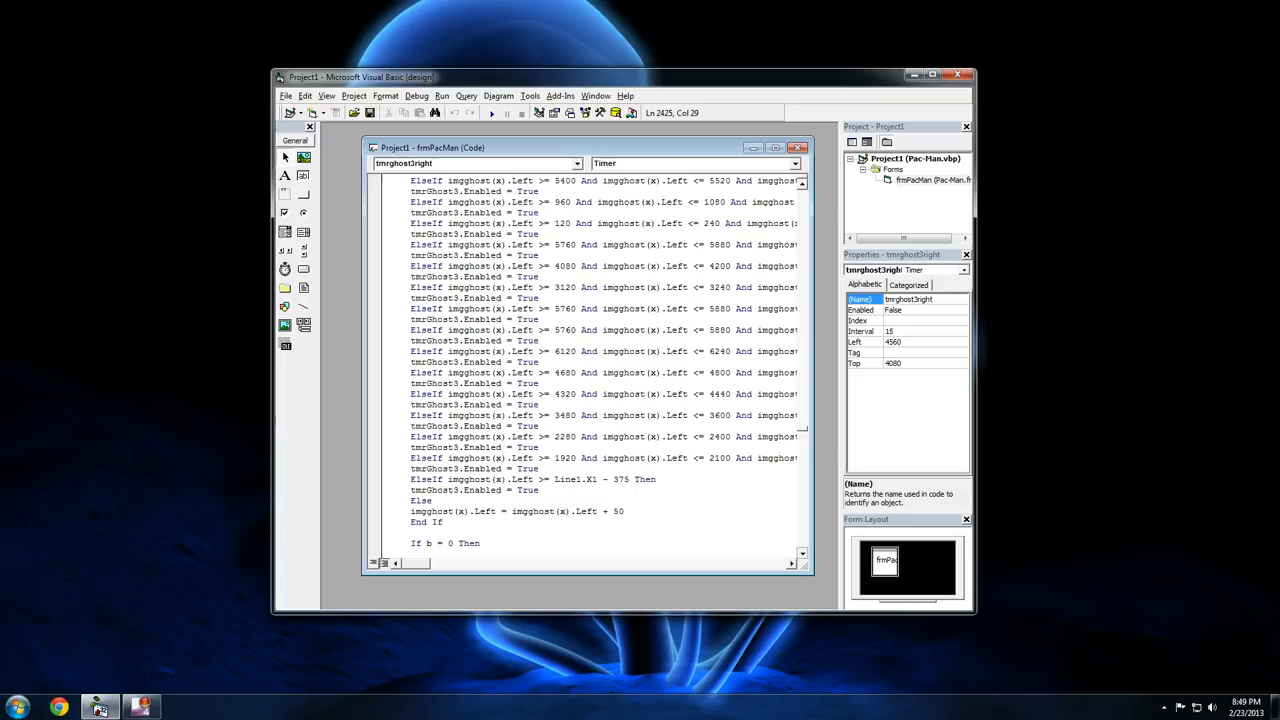
{"action": "scroll", "scroll_direction": "down", "scroll_amount": 3}
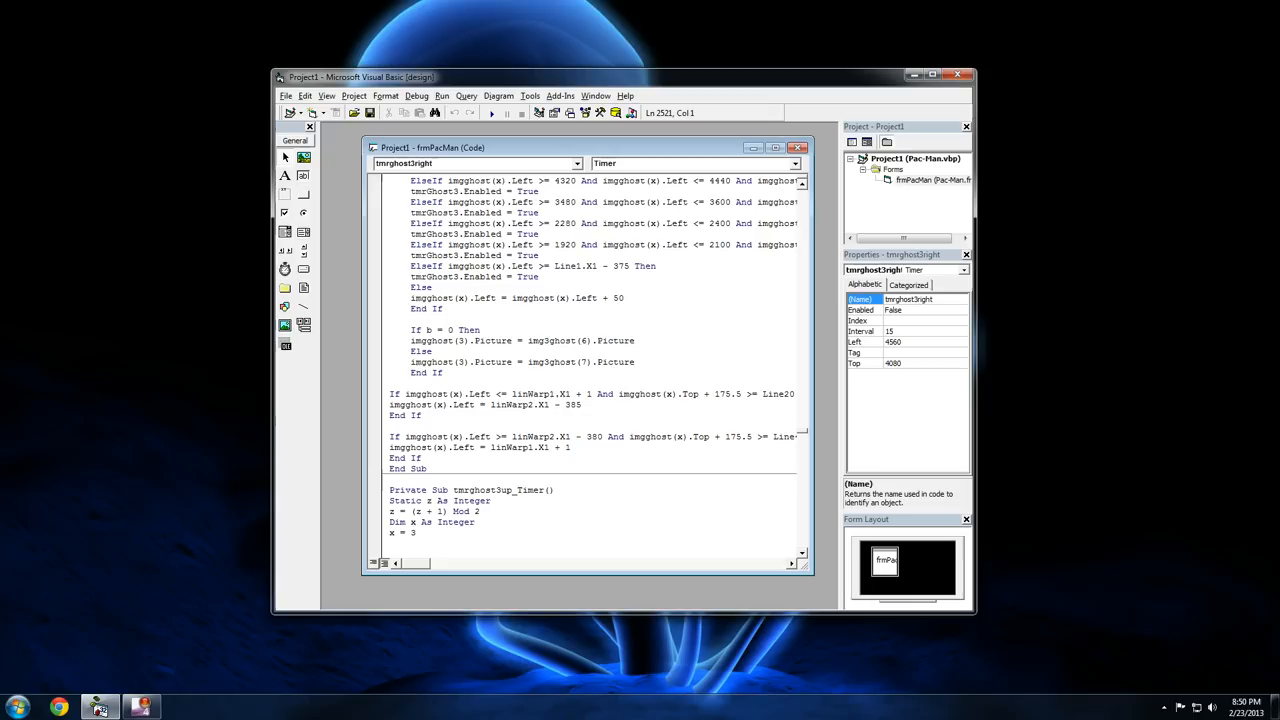
{"action": "scroll", "scroll_direction": "down", "scroll_amount": 3}
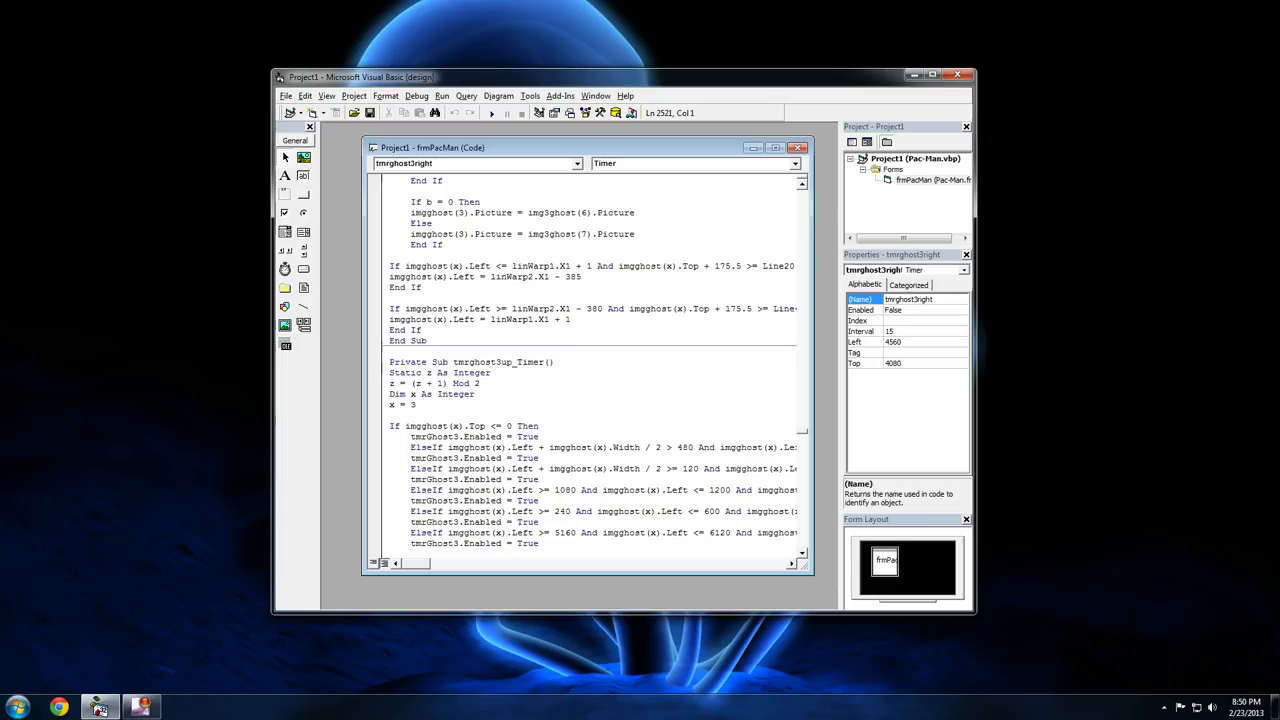